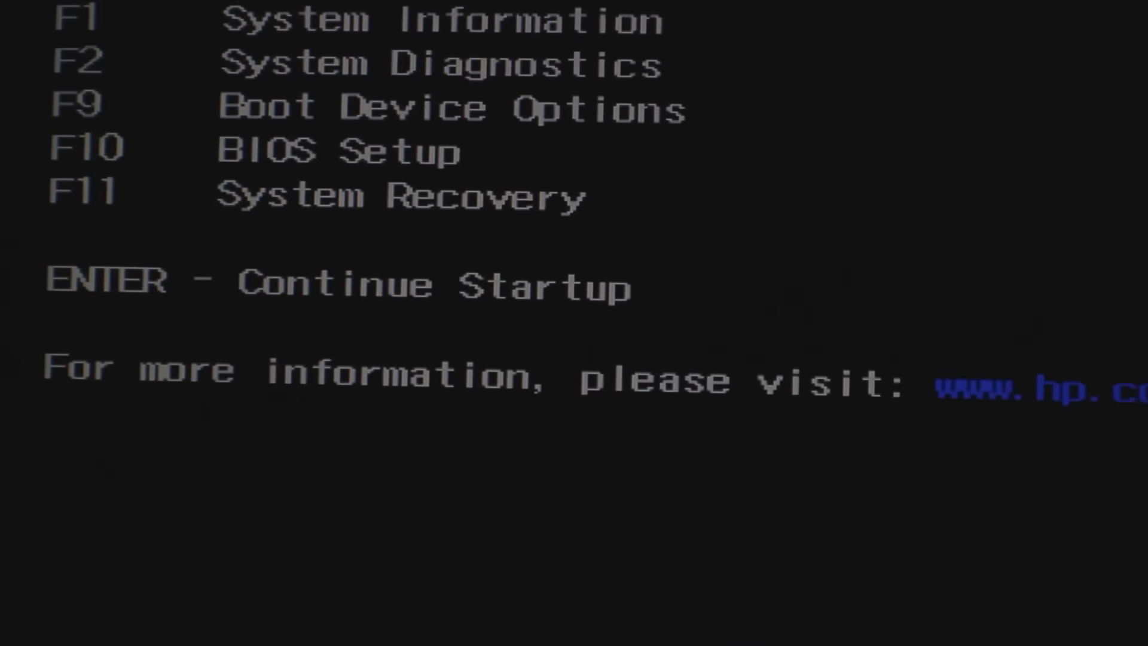
Bring up the Boot Device Options list with F9 at the HP startup menu
{"action": "key", "text": "f9"}
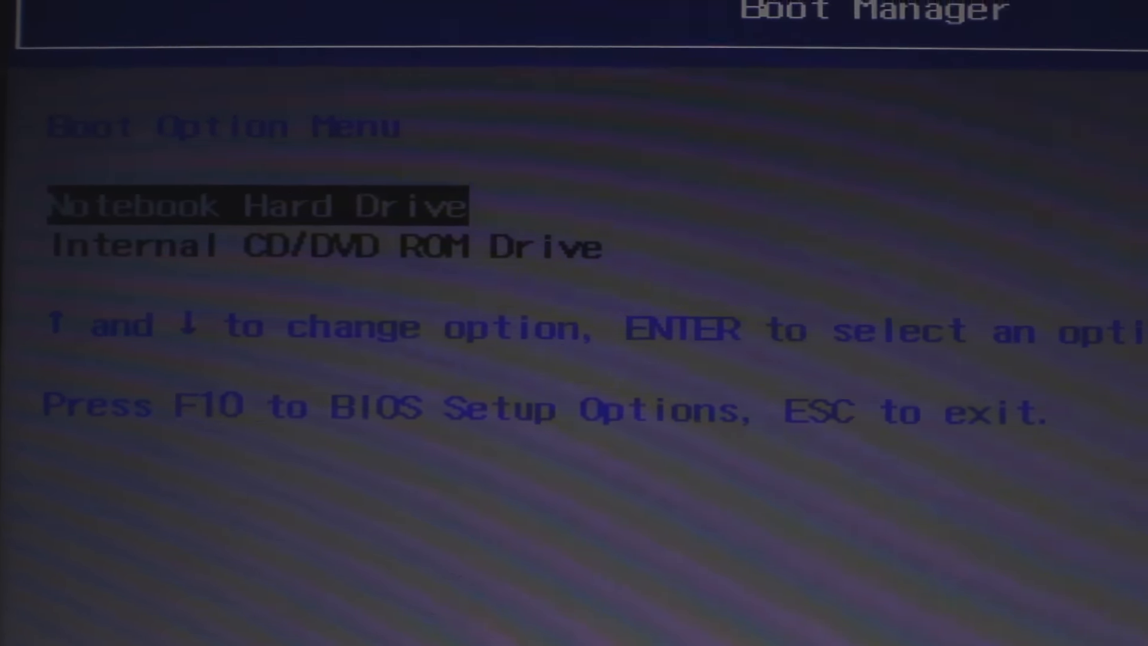
Boot from the Notebook Hard Drive to reach Windows Boot Manager
{"action": "key", "text": "enter"}
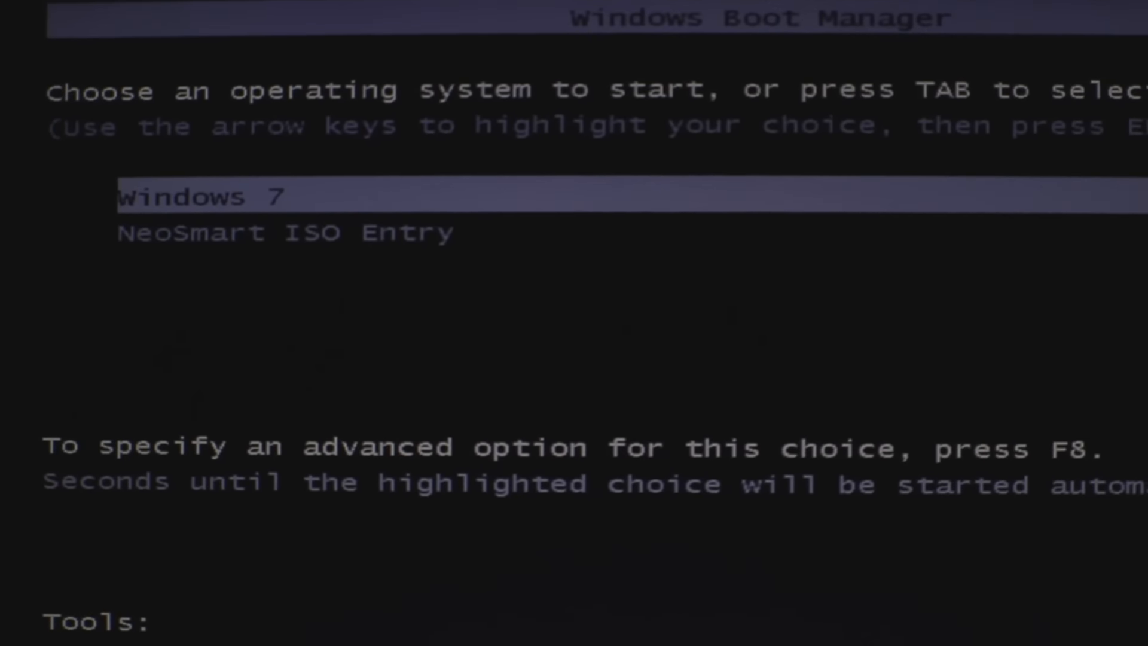
Move between the NeoSmart ISO entry and Windows 7, then start Windows 7
{"action": "key", "text": "Down"}
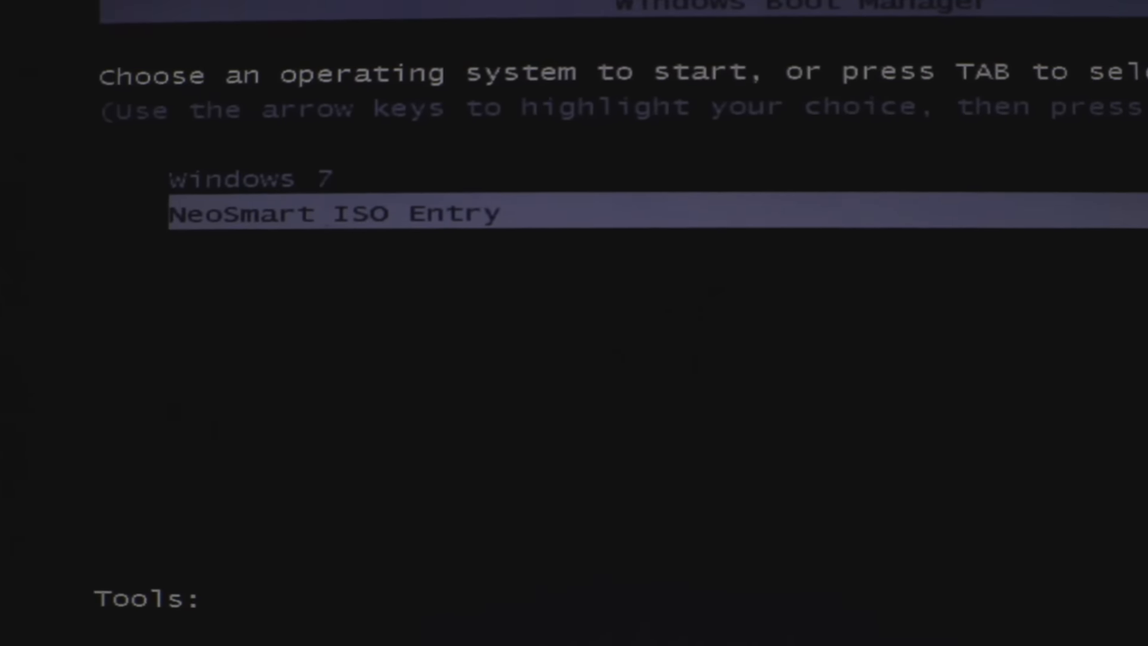
{"action": "key", "text": "up"}
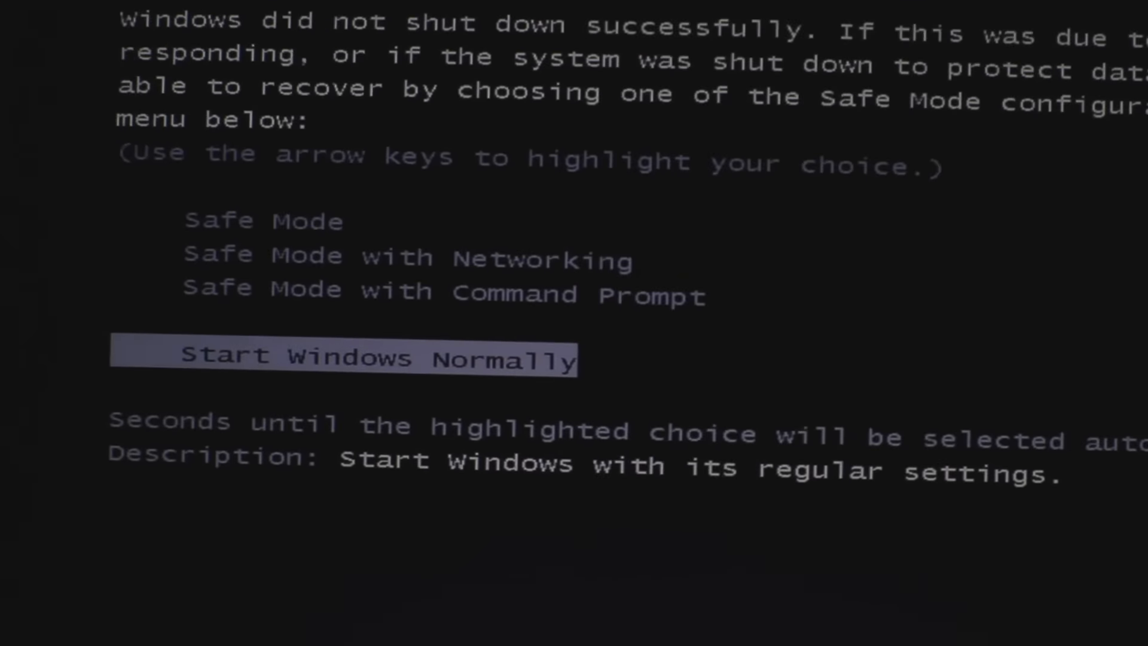
Start Windows Normally from Advanced Boot Options, reaching the logon screen
{"action": "key", "text": "enter"}
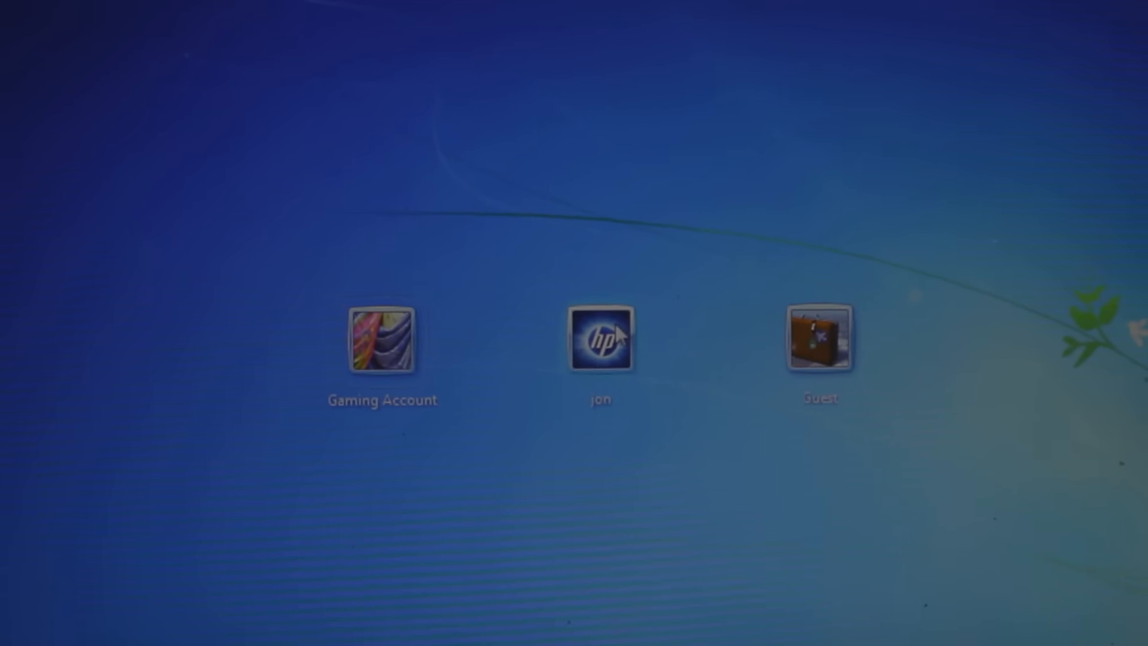
{"action": "left_click", "coordinate": [599, 338]}
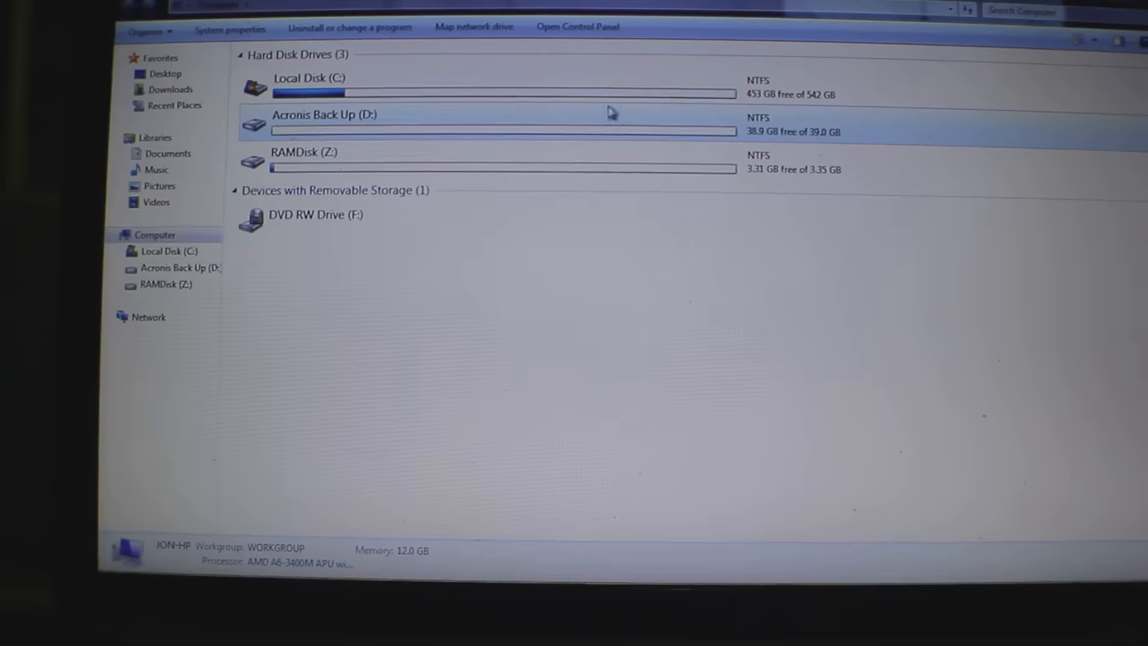
{"action": "left_click", "coordinate": [322, 79]}
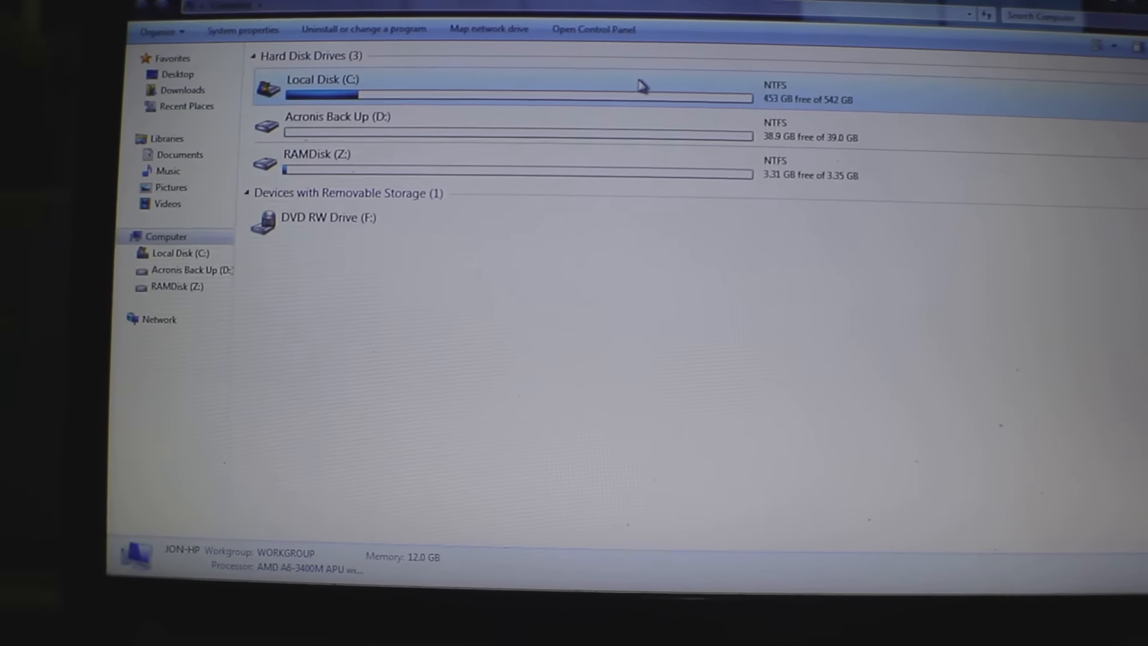